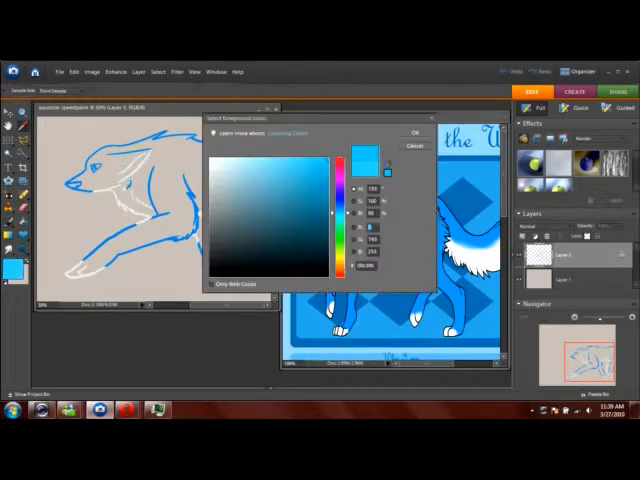
Close the Color Picker to start painting pale strokes over the wolf sketch
{"action": "left_click", "coordinate": [414, 132]}
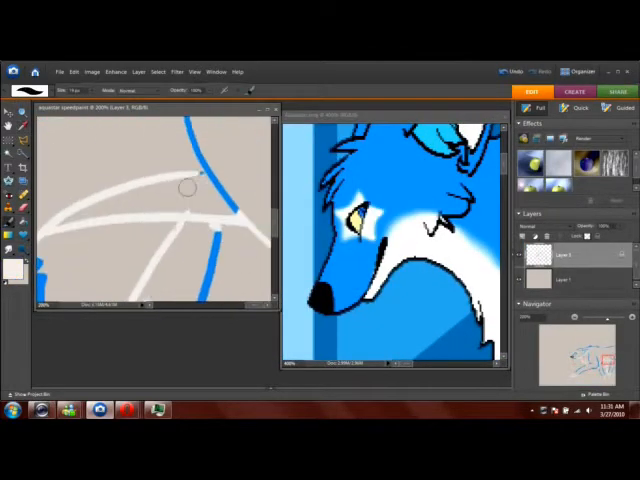
{"action": "left_click", "coordinate": [156, 71]}
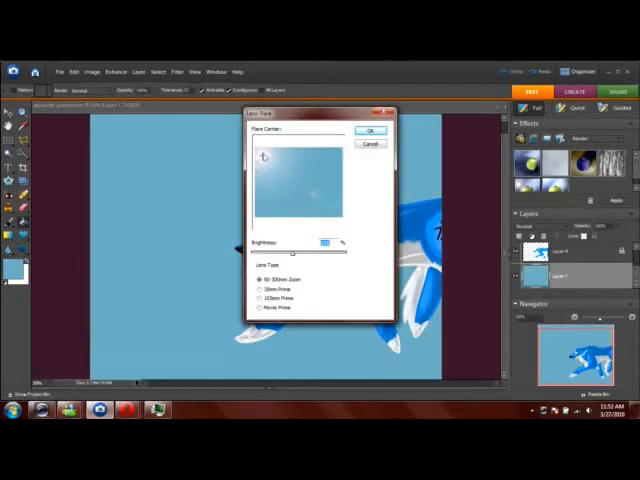
Place the lens flare centre near the top-left of the sky
{"action": "left_click", "coordinate": [371, 131]}
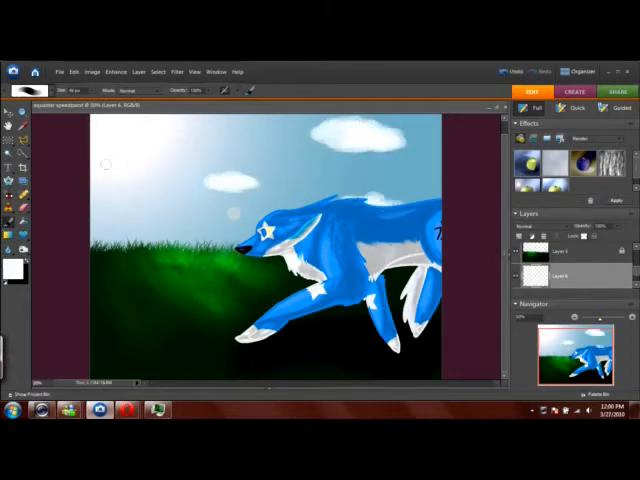
Set the foreground painting colour to pale yellow for the large cloud
{"action": "left_click", "coordinate": [10, 260]}
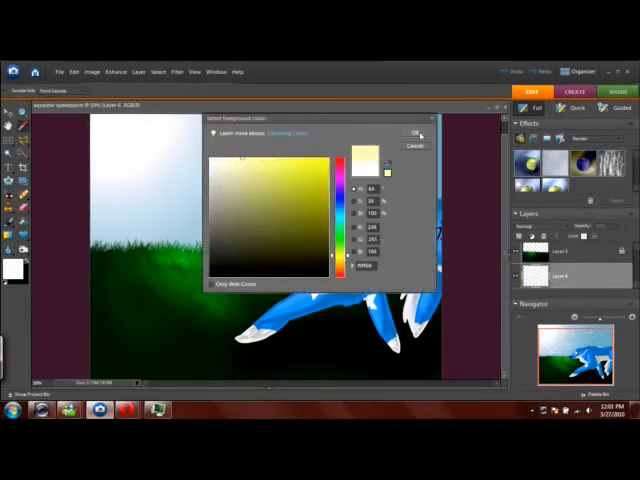
{"action": "left_click", "coordinate": [413, 133]}
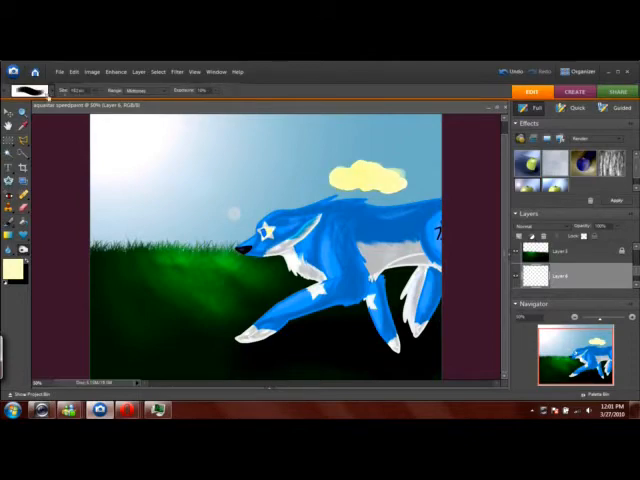